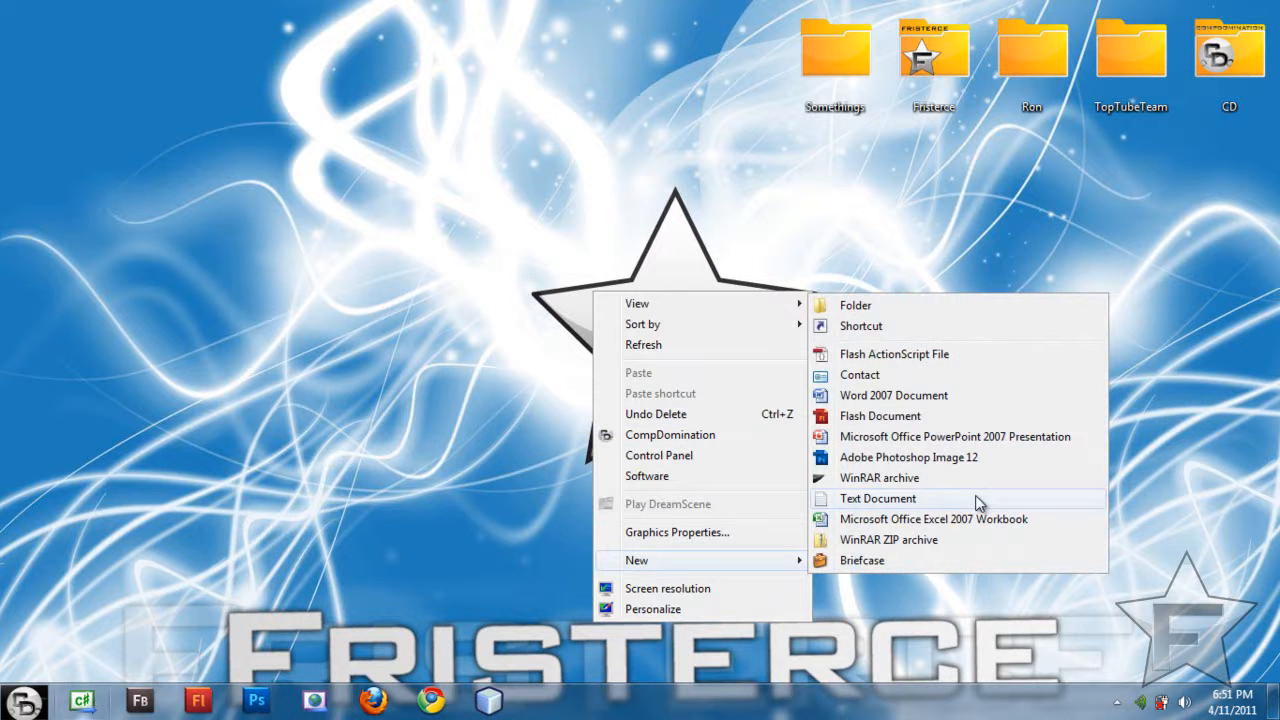
Create New Text Document.txt on the desktop and request its permanent deletion with Shift+Delete.
left_click(876, 498)
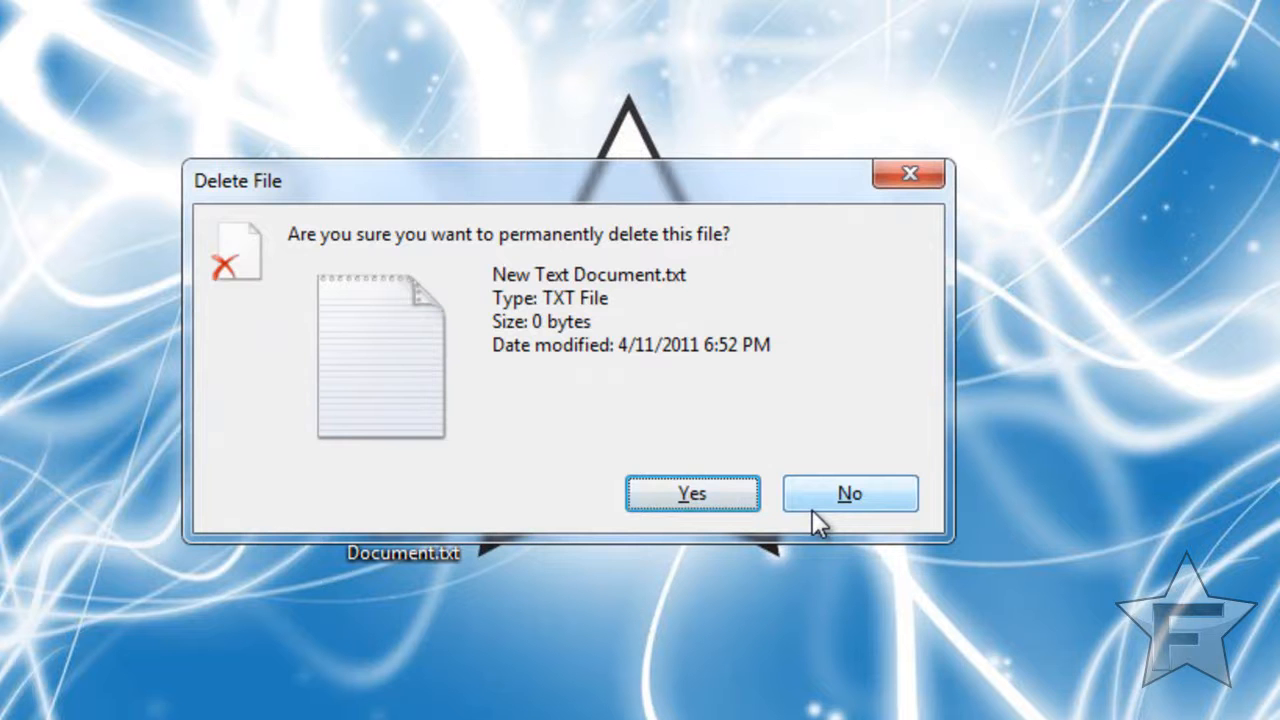
Confirm permanently deleting New Text Document.txt and reopen the desktop's New submenu.
left_click(848, 492)
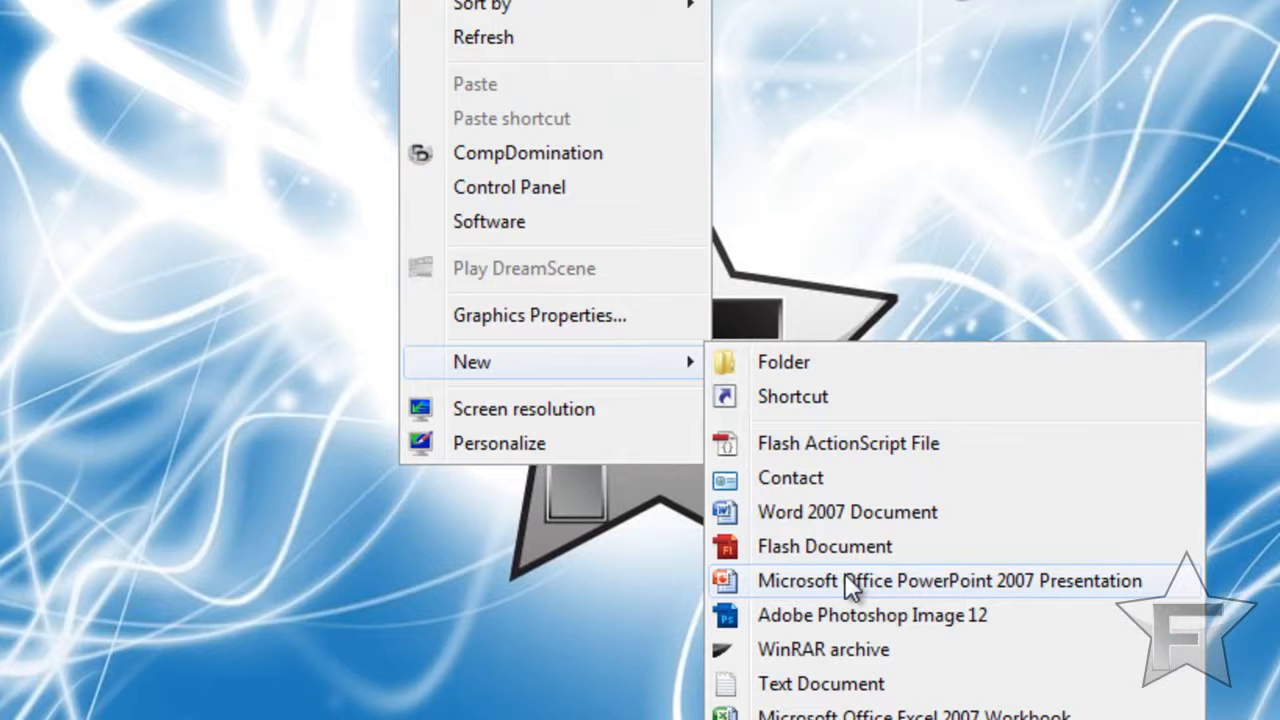
Create another New Text Document.txt on the desktop, then bring up the Start menu search.
left_click(820, 684)
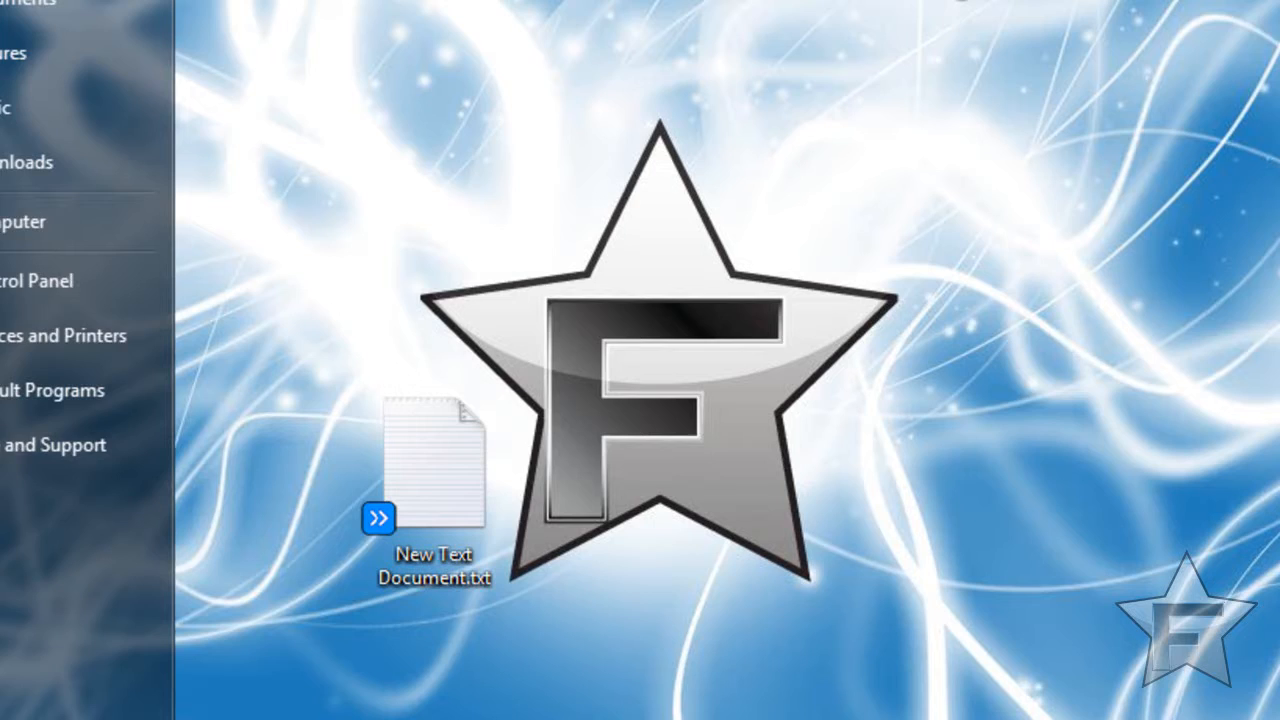
left_click(24, 700)
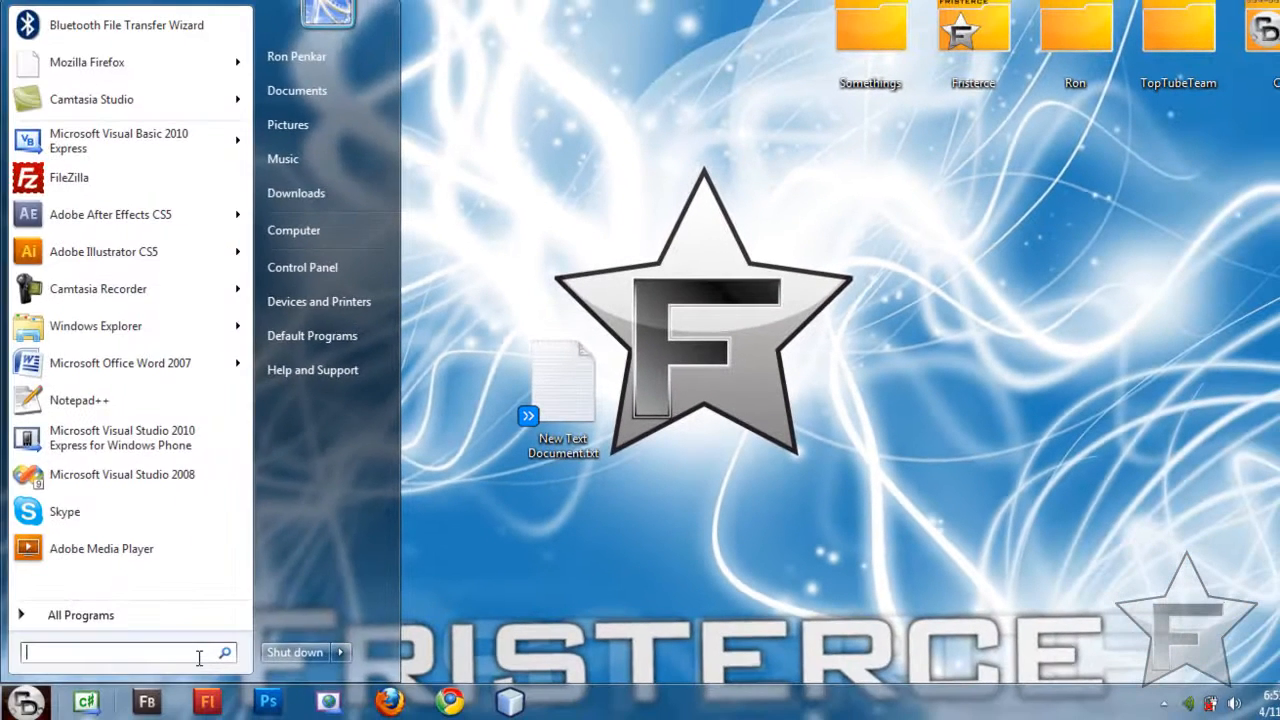
Search for cmd and launch cmd.exe as an administrator Command Prompt.
type("cmd")
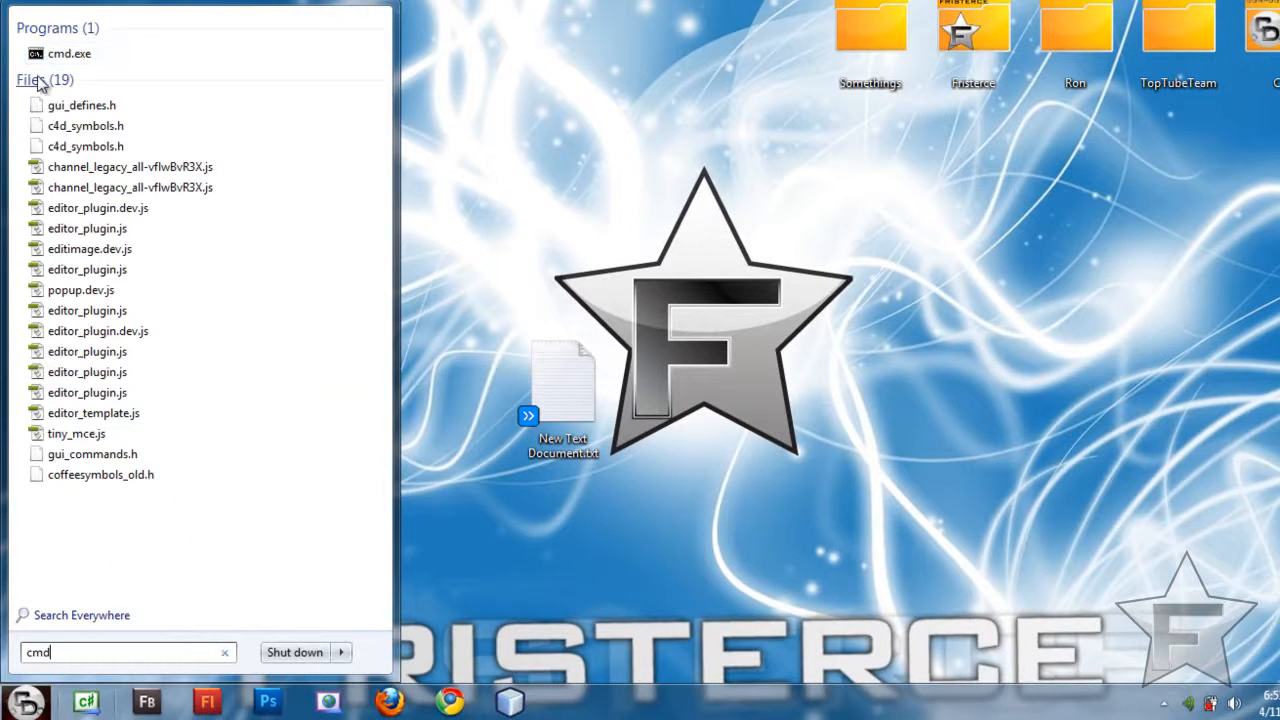
left_click(68, 52)
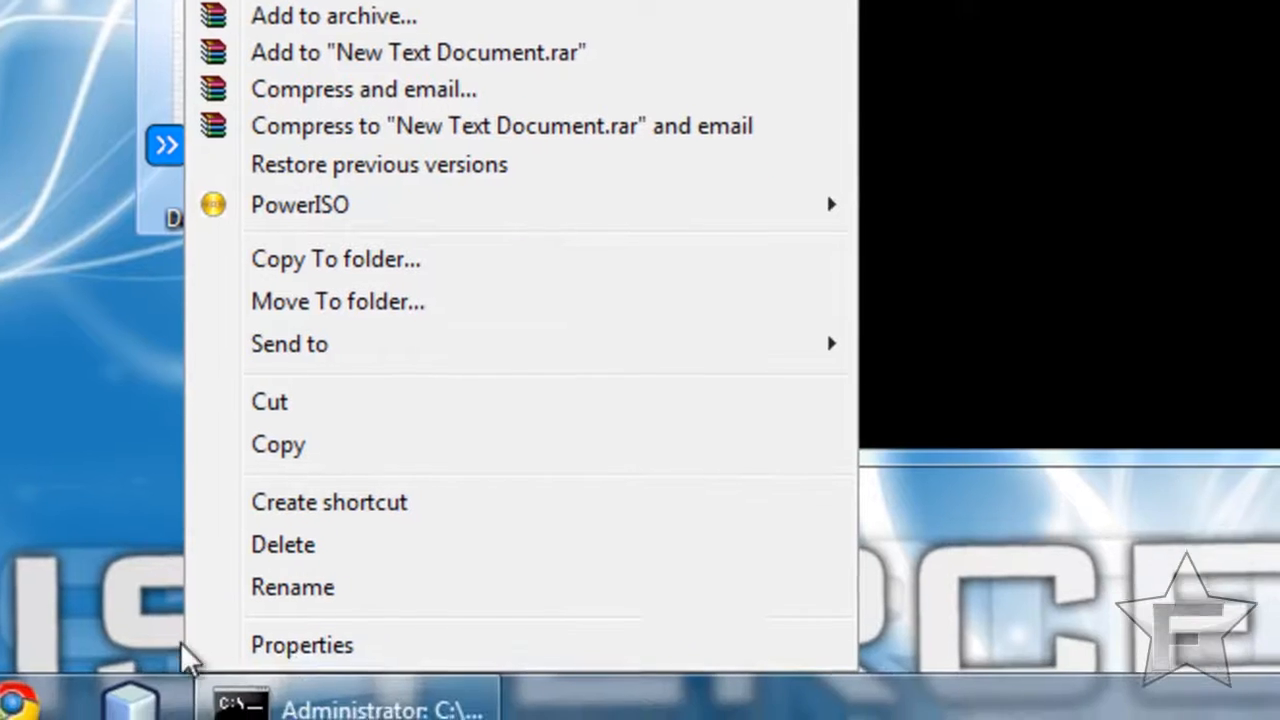
left_click(302, 644)
type("del \"\"")
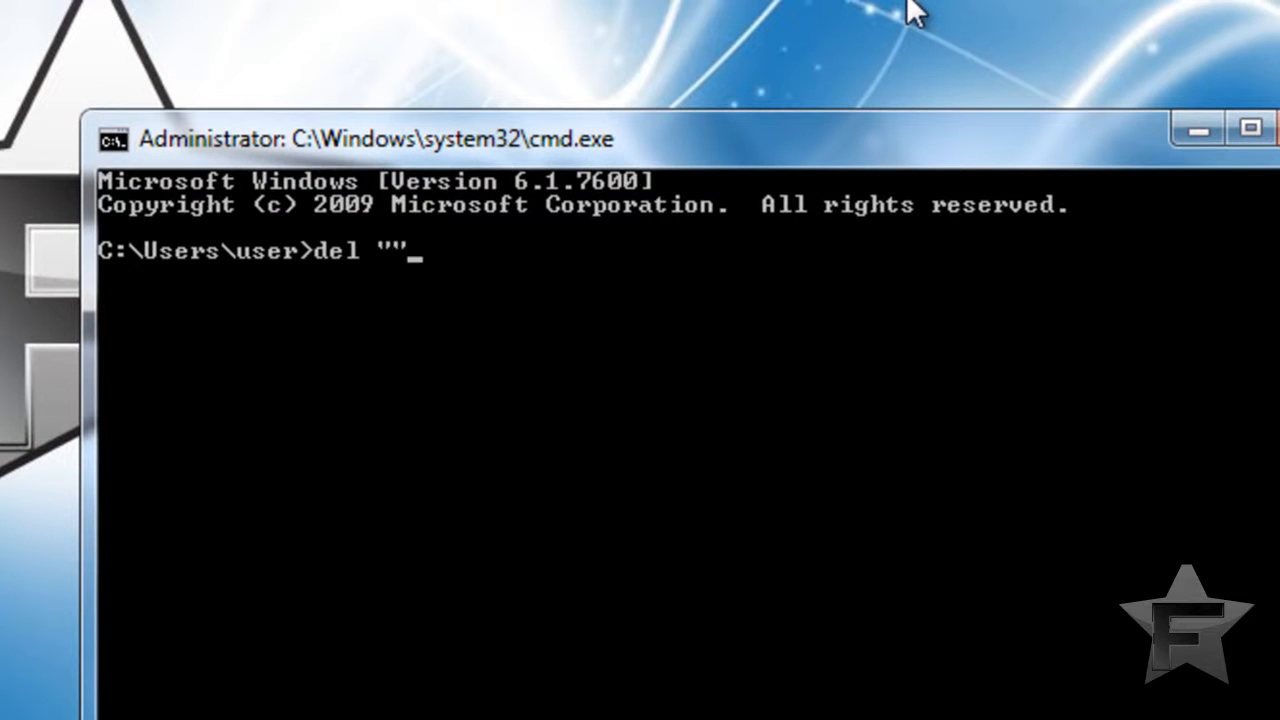
mouse_move(444, 304)
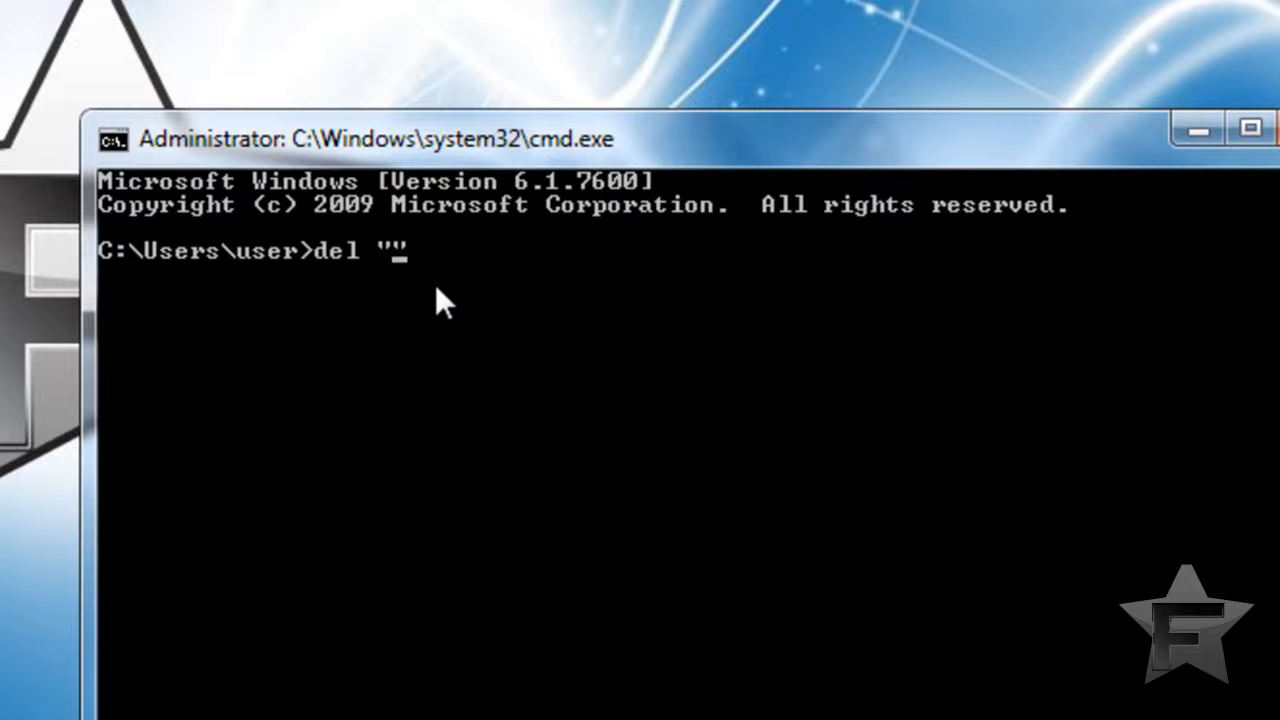
Run del on "C:\Users\user\Contacts\Desktop\New Text Document.txt" to delete the file.
type("C:\\Users\\user\\Contacts\\Desktop")
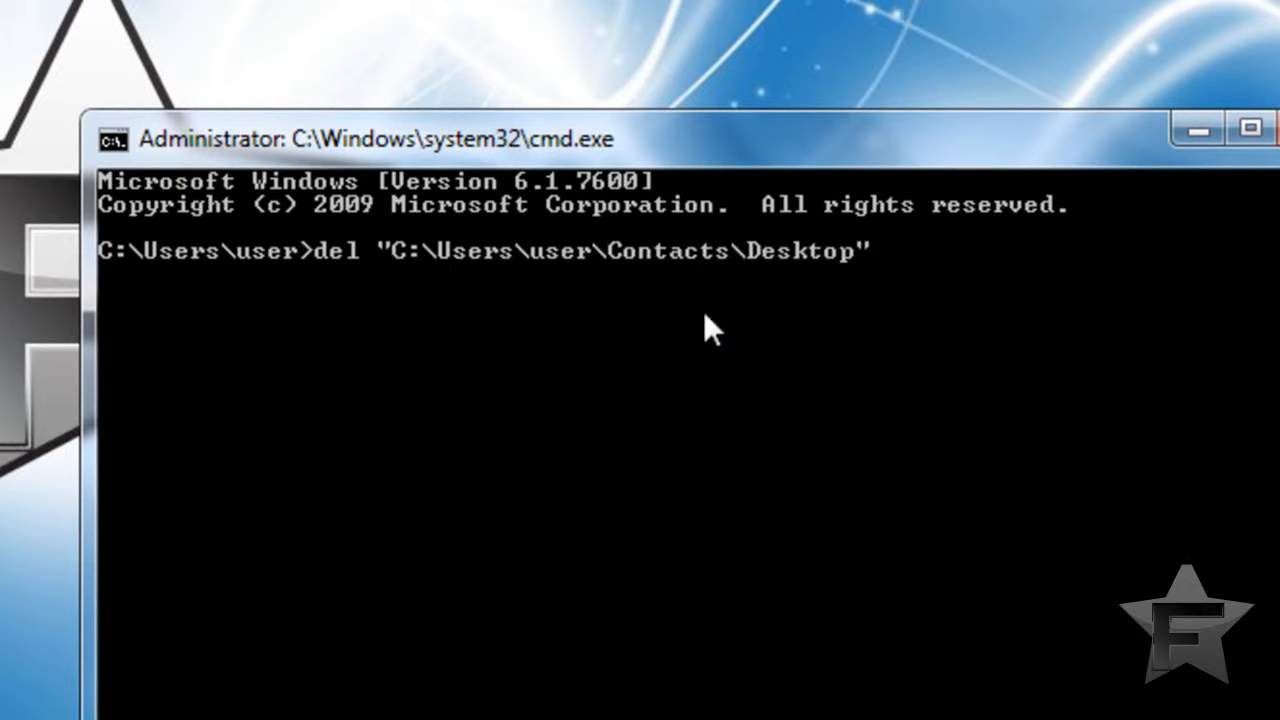
type("\\")
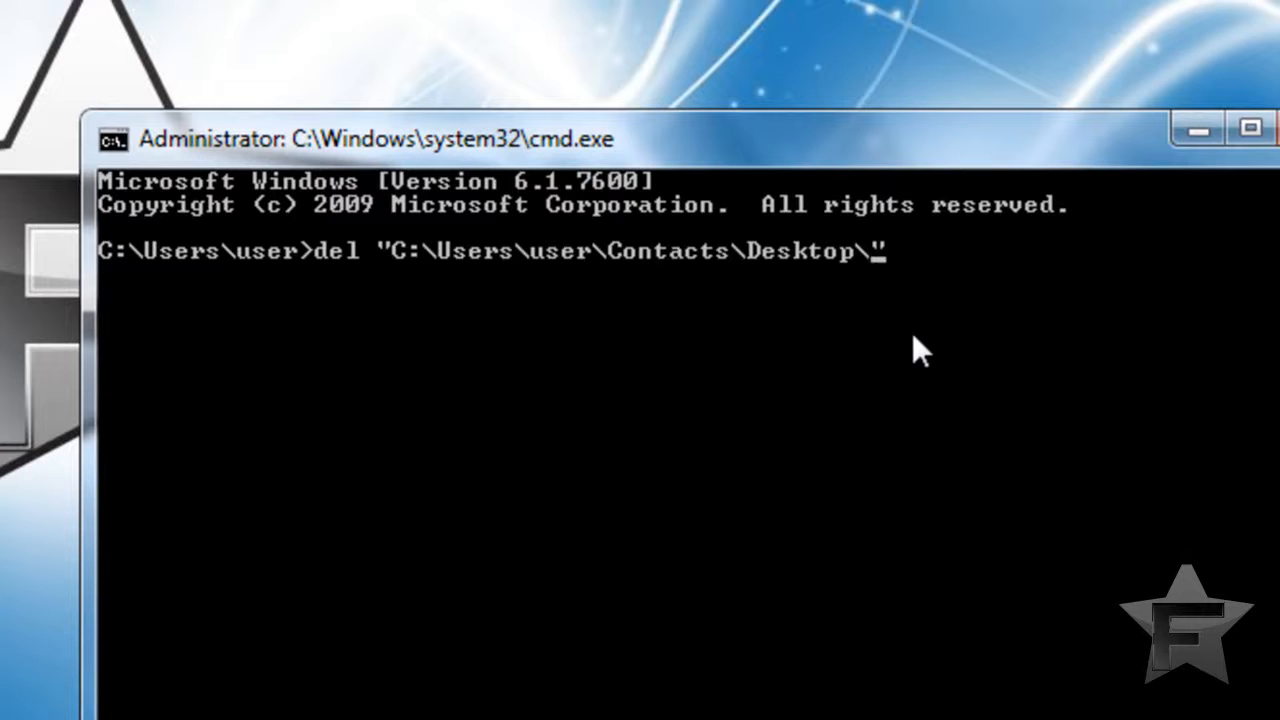
type("New Text D")
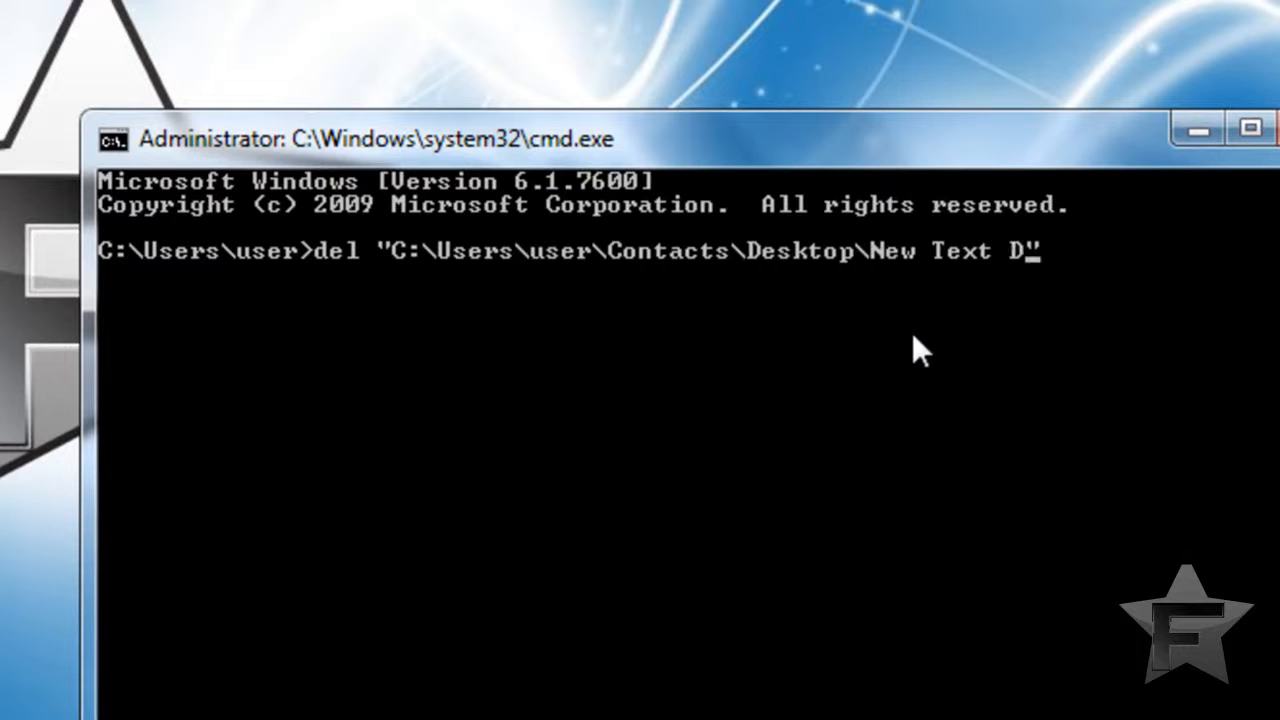
type("ocument\"")
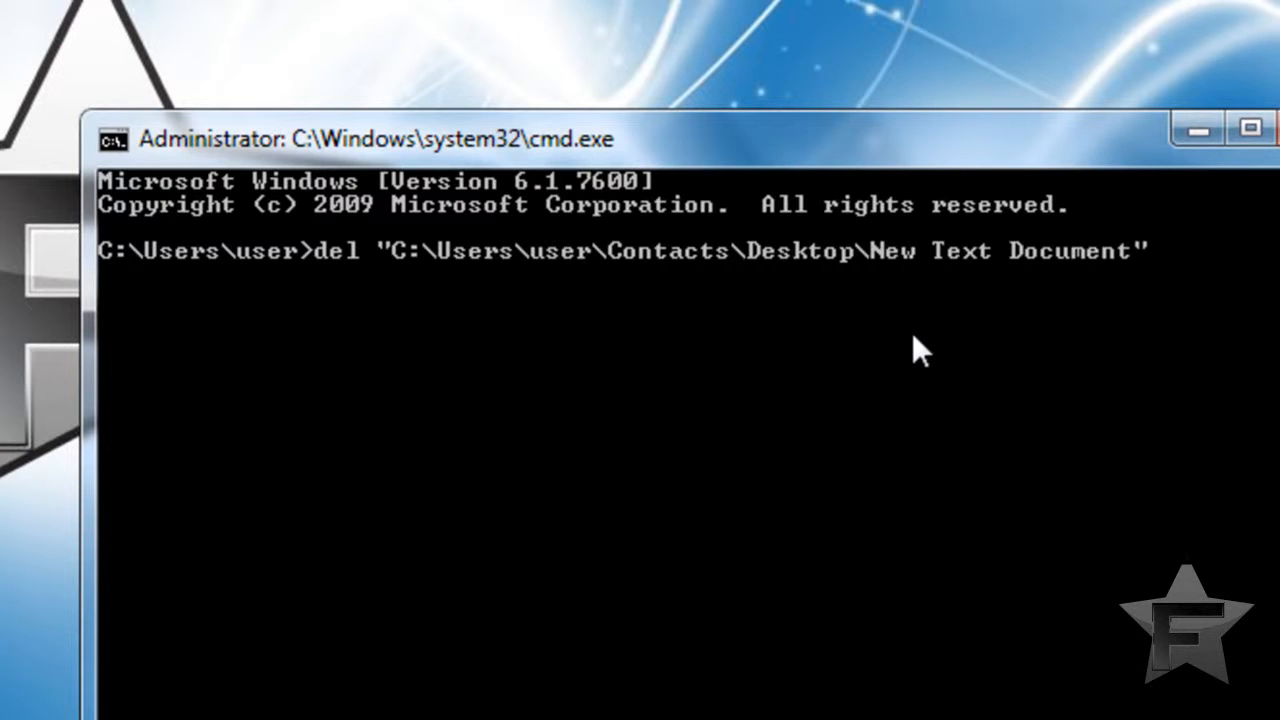
type(".txt")
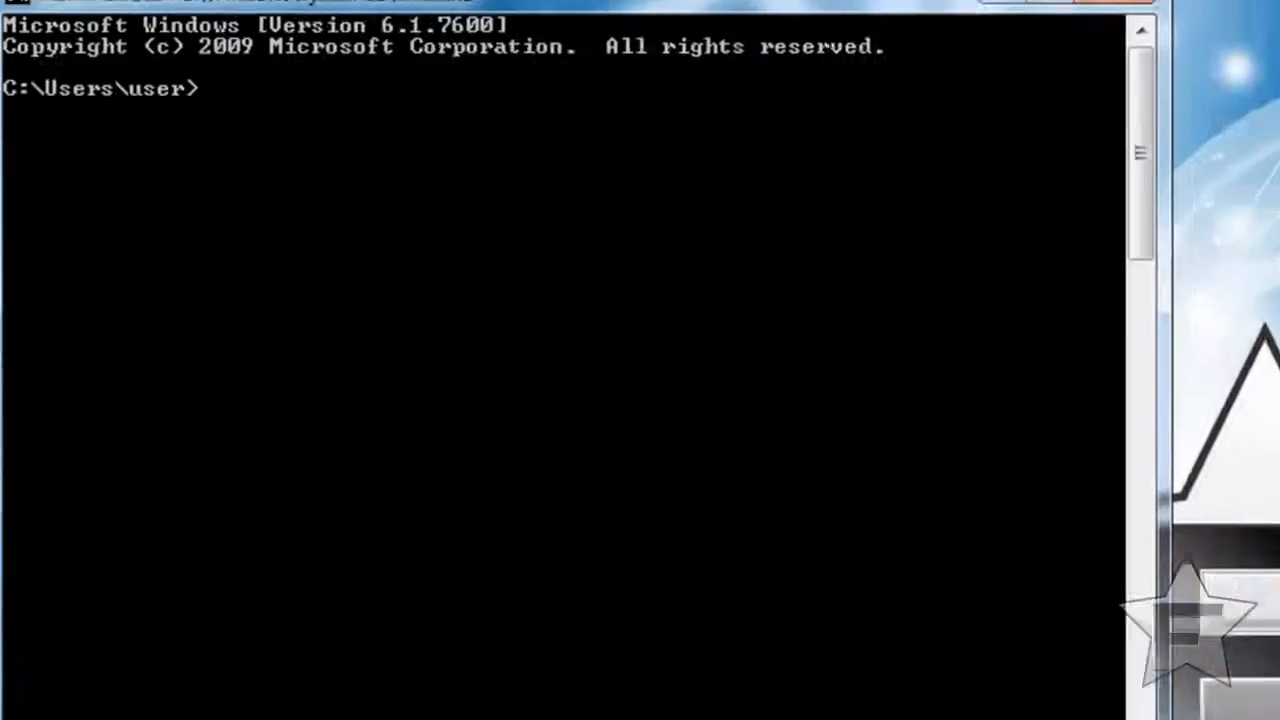
Run help and scroll through the full list of commands with their descriptions.
type("help")
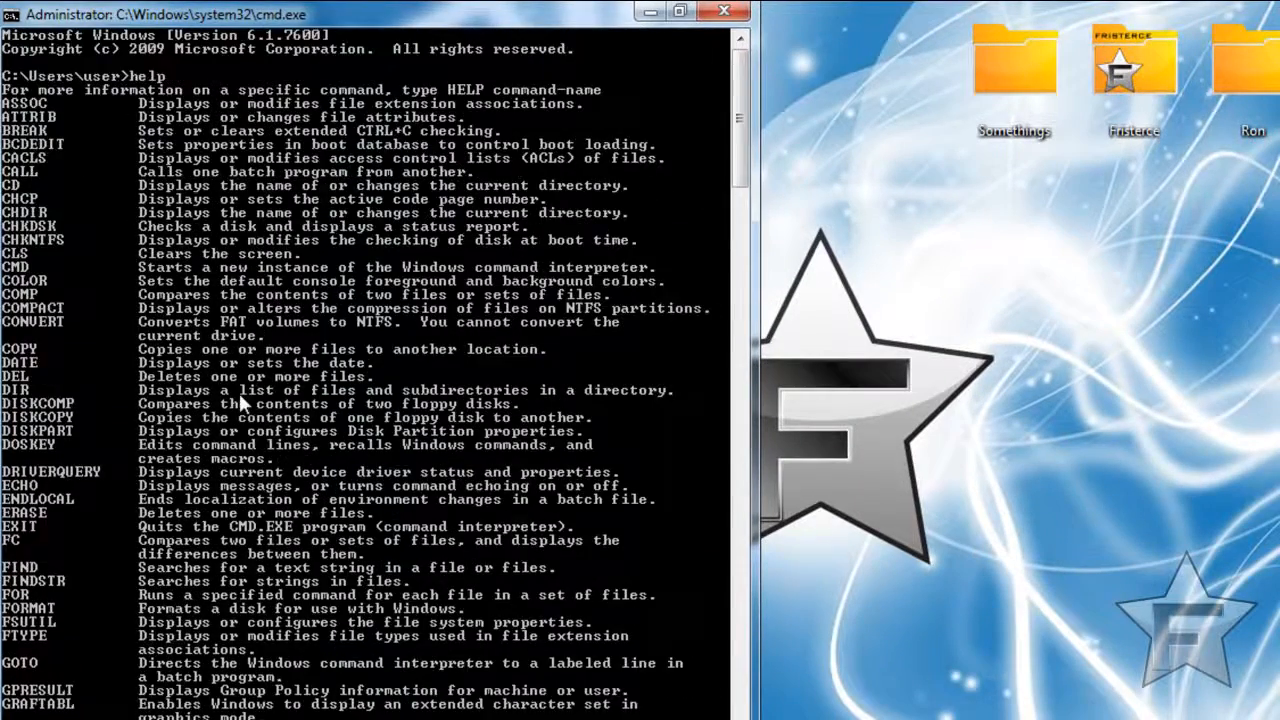
scroll("down", 3)
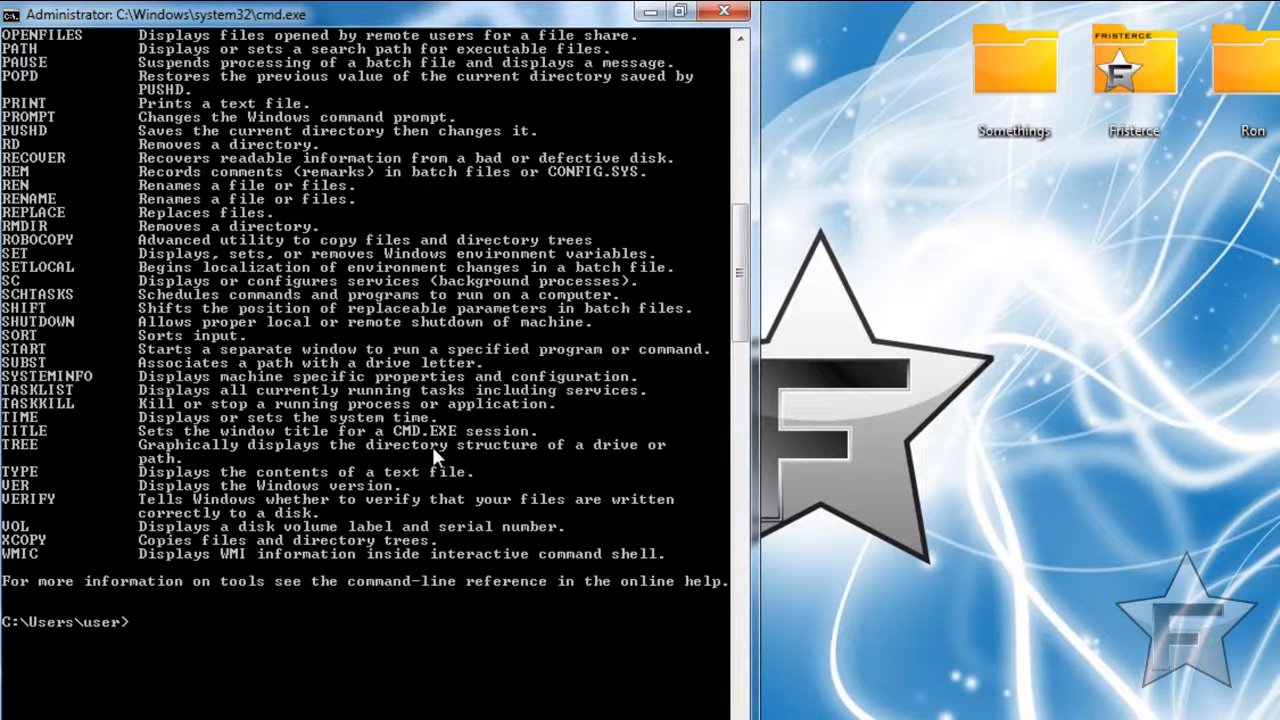
scroll("down", 3)
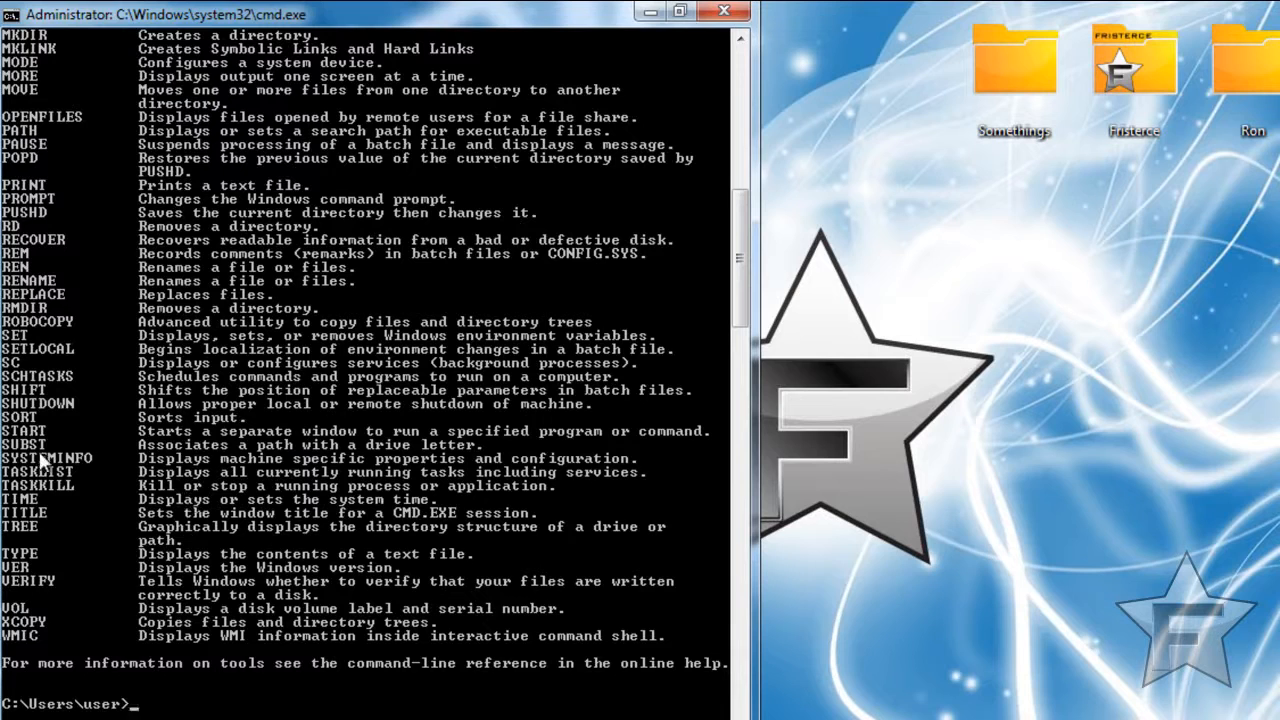
mouse_move(218, 478)
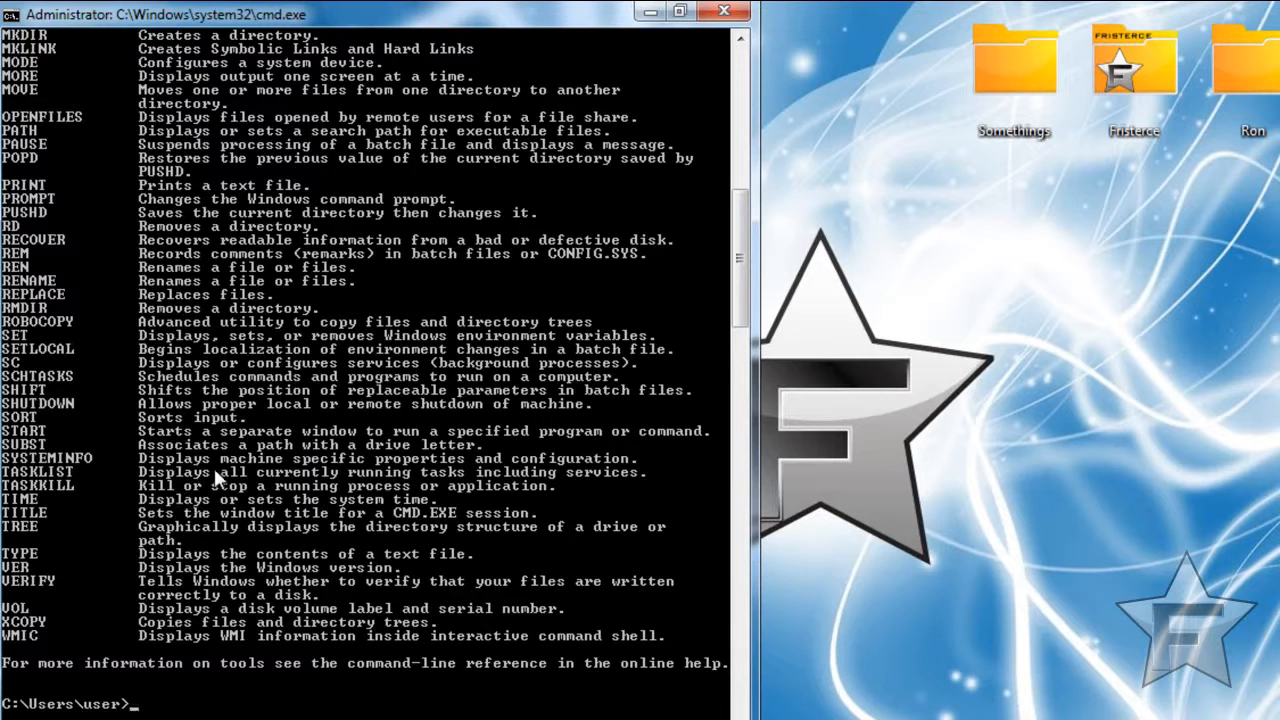
scroll("up", 3)
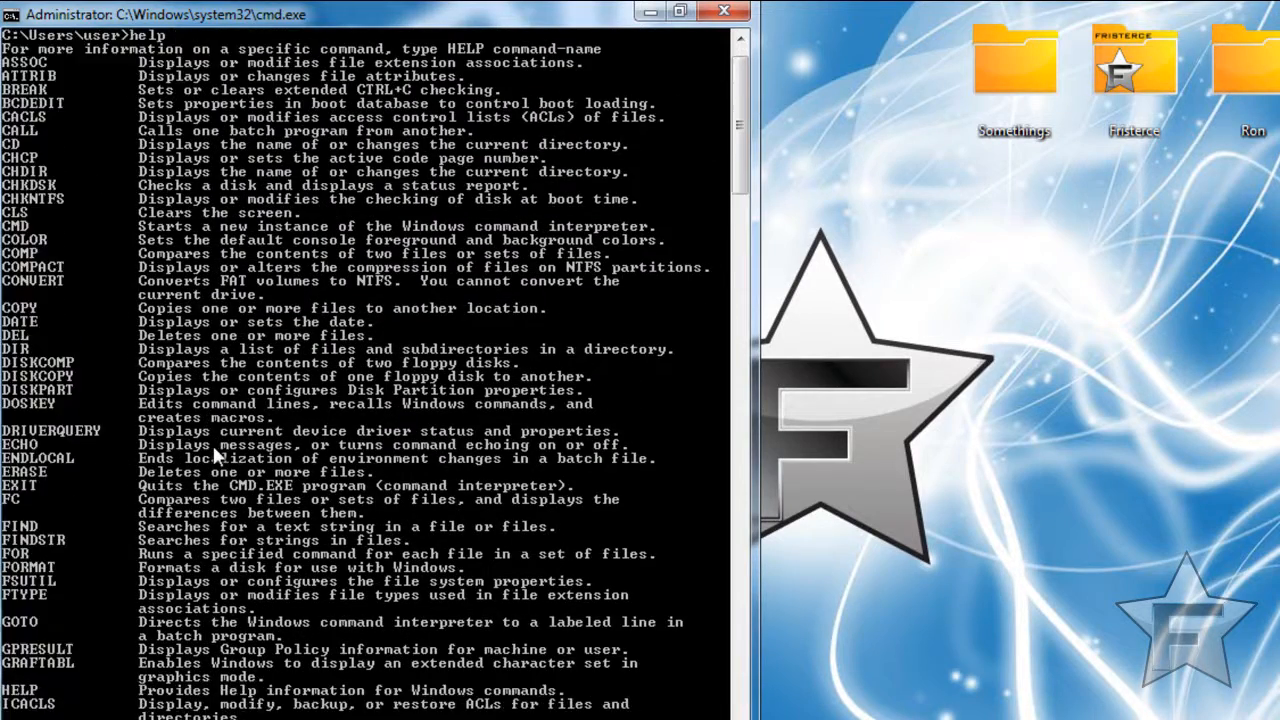
scroll("down", 3)
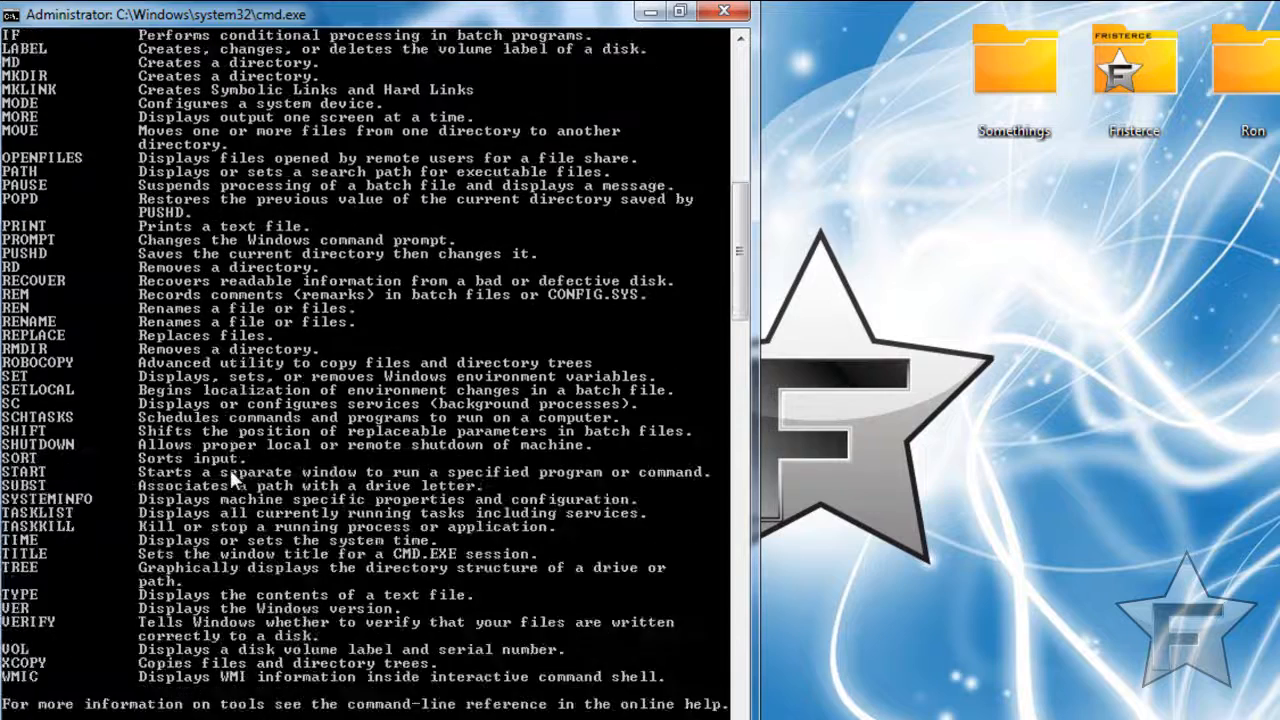